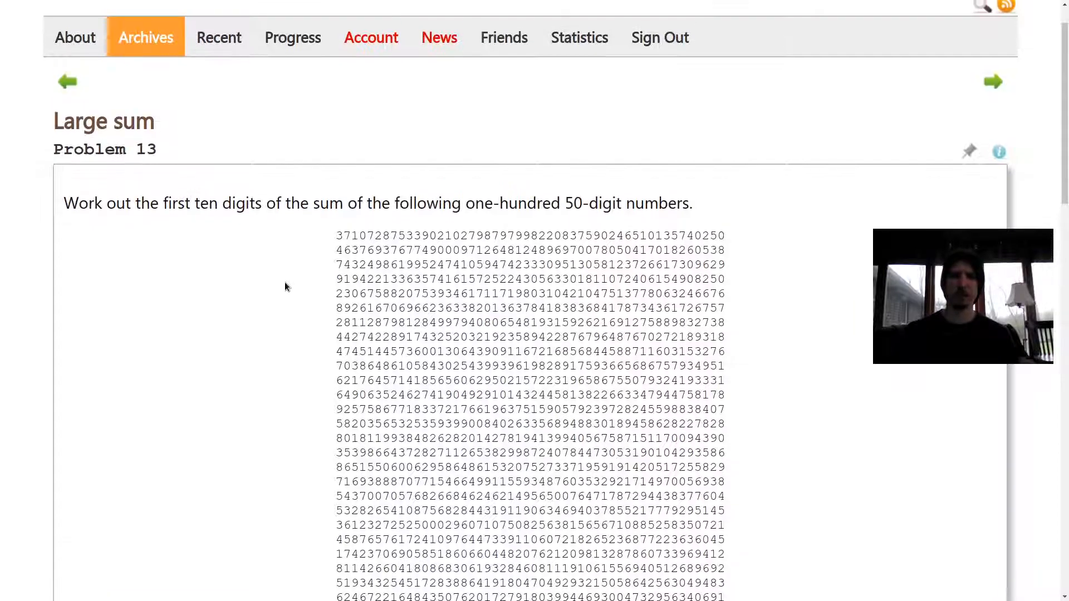
Scroll through Problem 13 to bring the hundred 50-digit numbers into view for selection
scroll("up", 3)
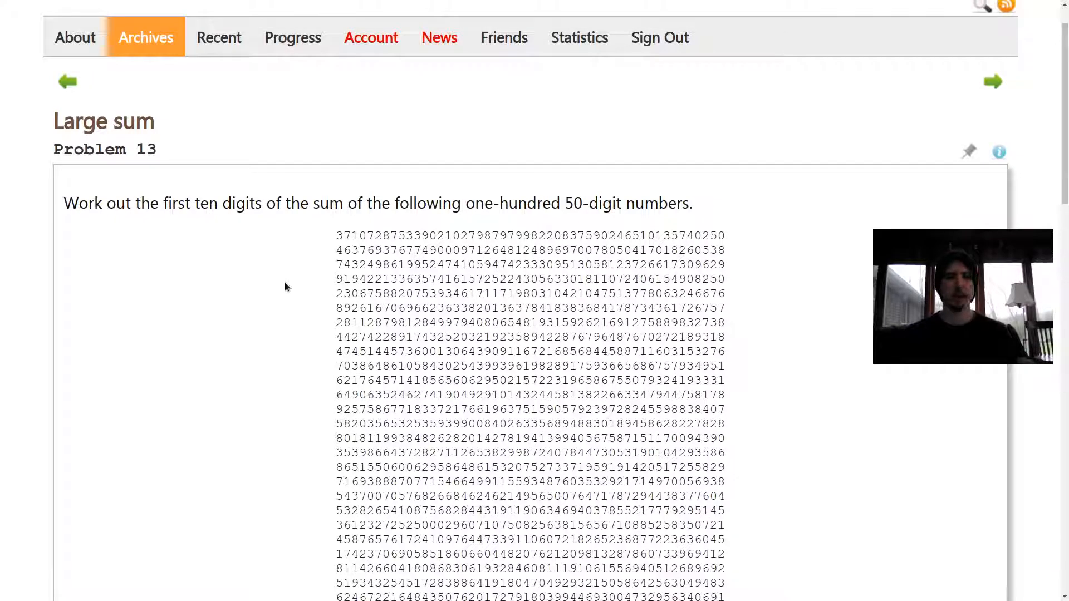
scroll("down", 3)
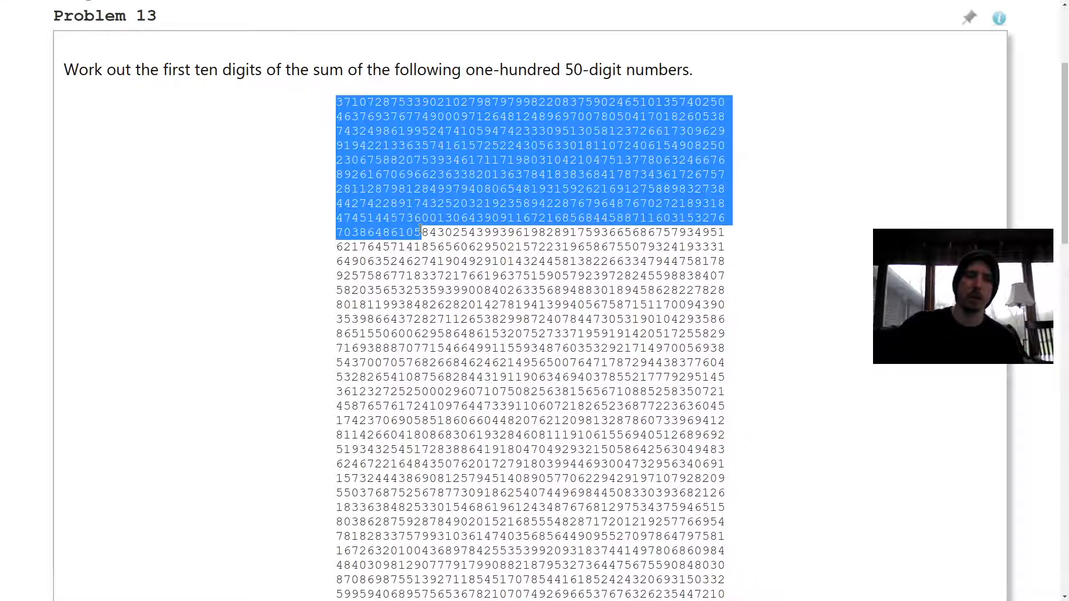
scroll("down", 3)
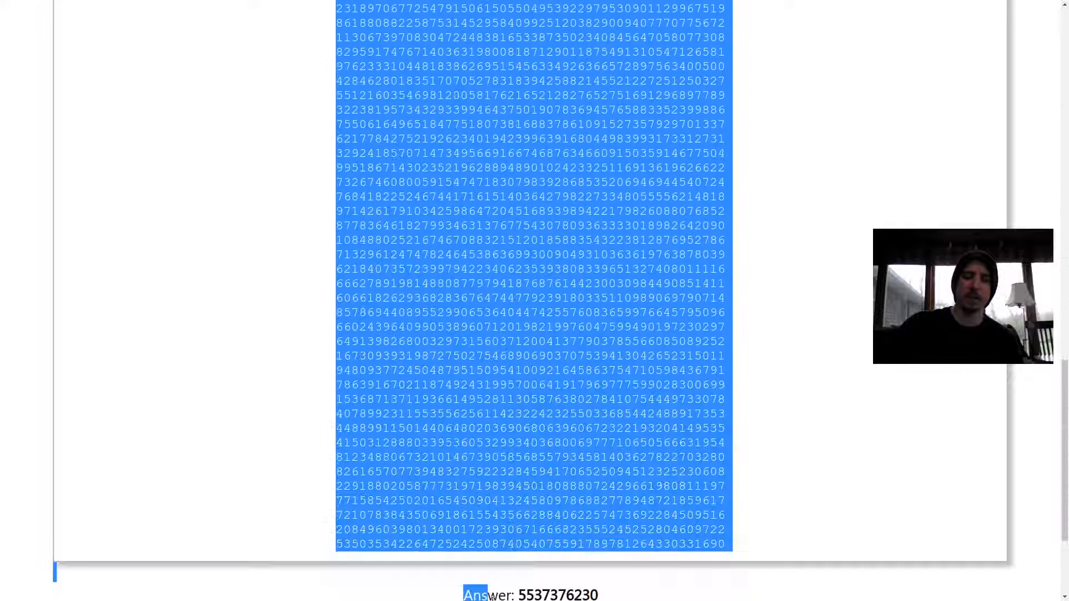
scroll("down", 3)
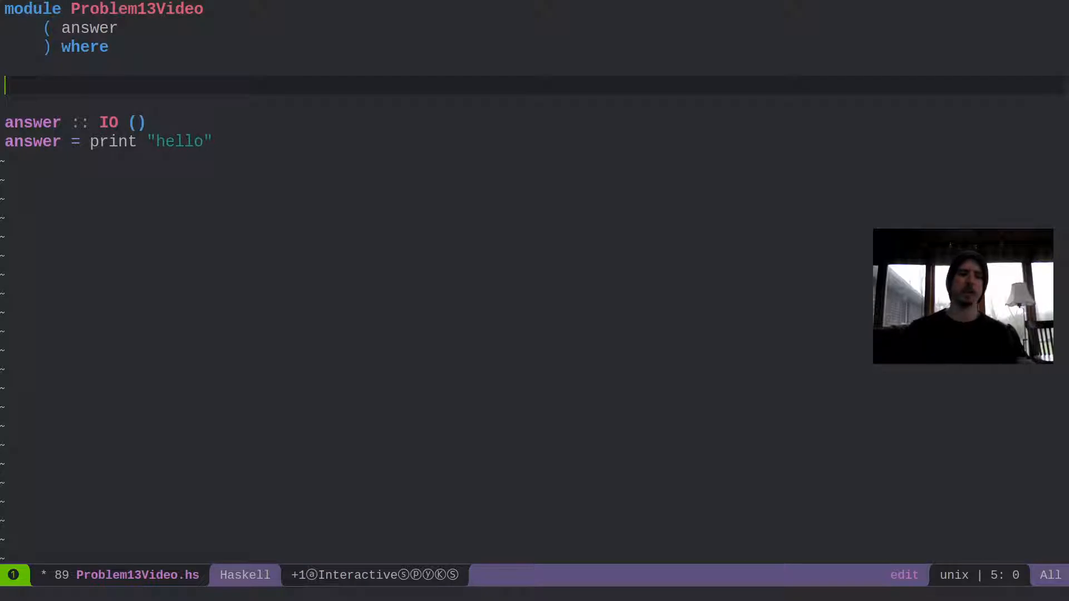
Paste the hundred numbers into a bracketed list named numbers, indented with a comma appended to each line
type("numbers -")
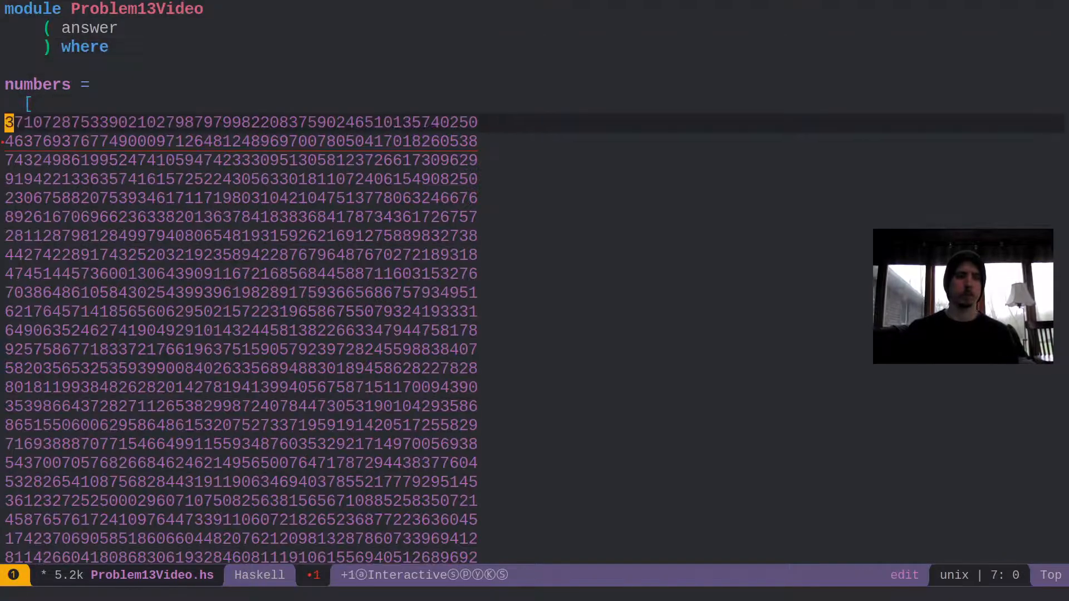
key("G")
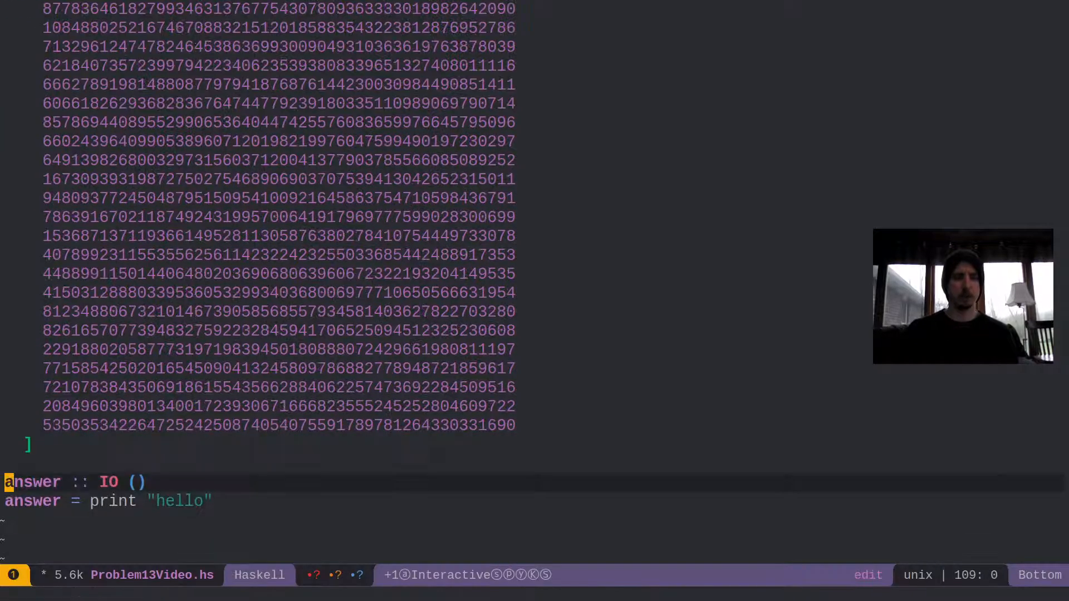
key("V")
type(":'<,'>s/")
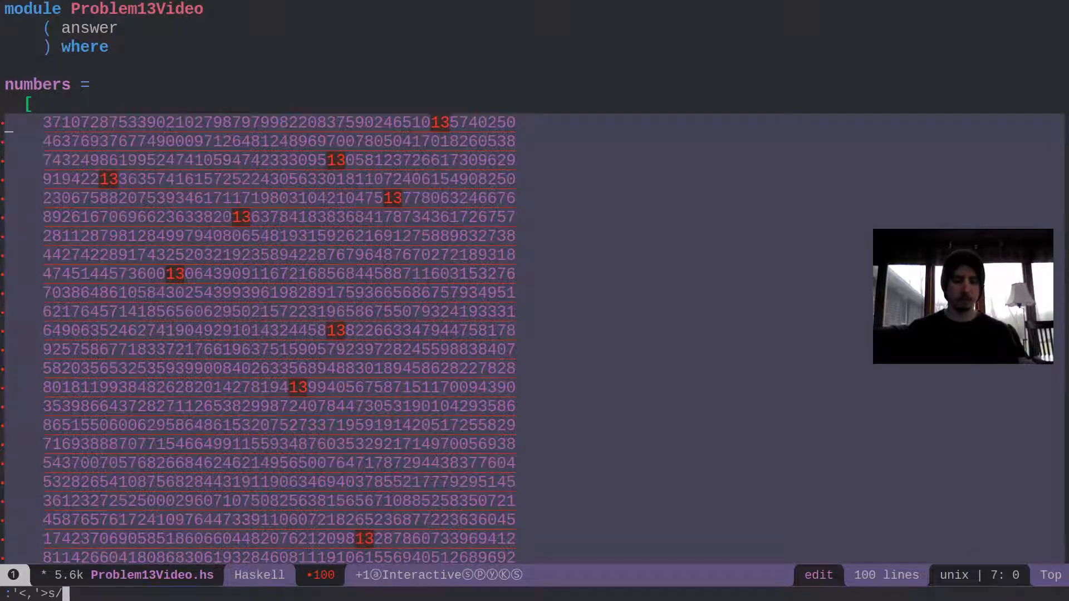
key("Return")
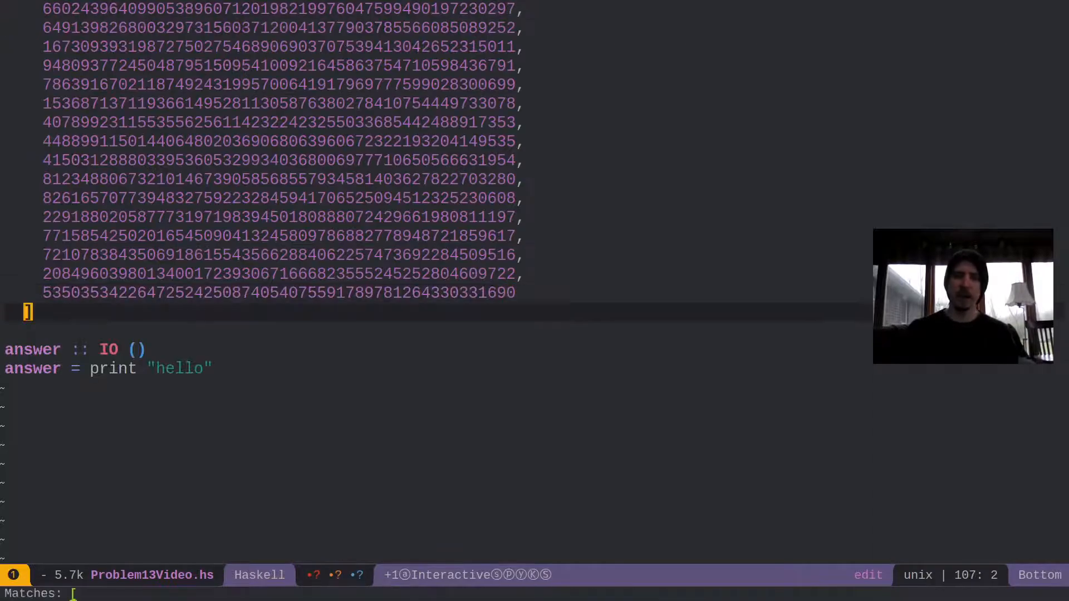
key("gg")
type("numbers")
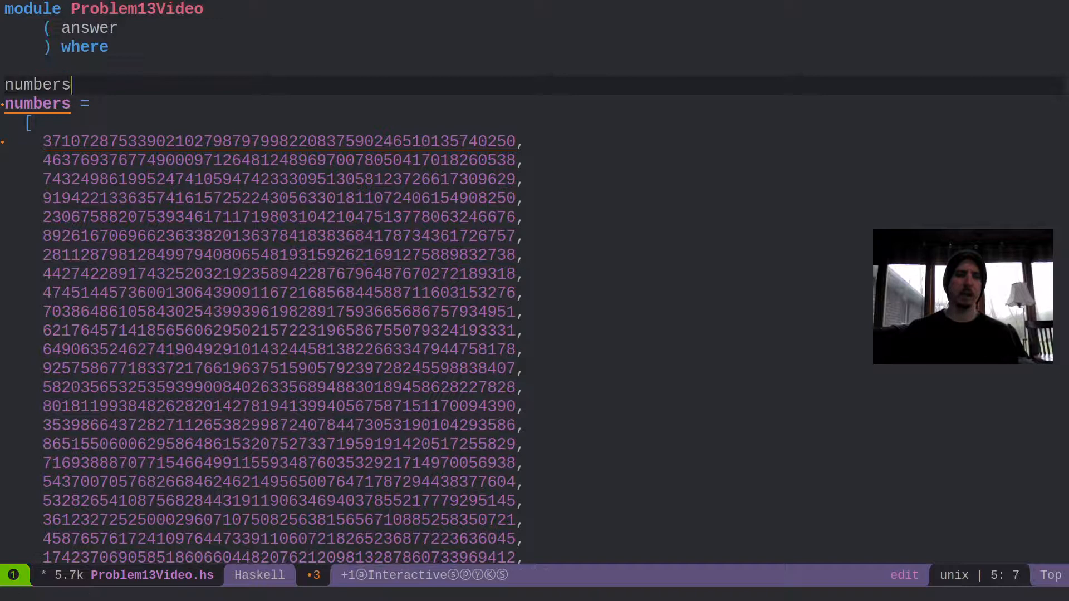
Add the signature numbers :: [Integer] above the list definition
type(":: [Integer]")
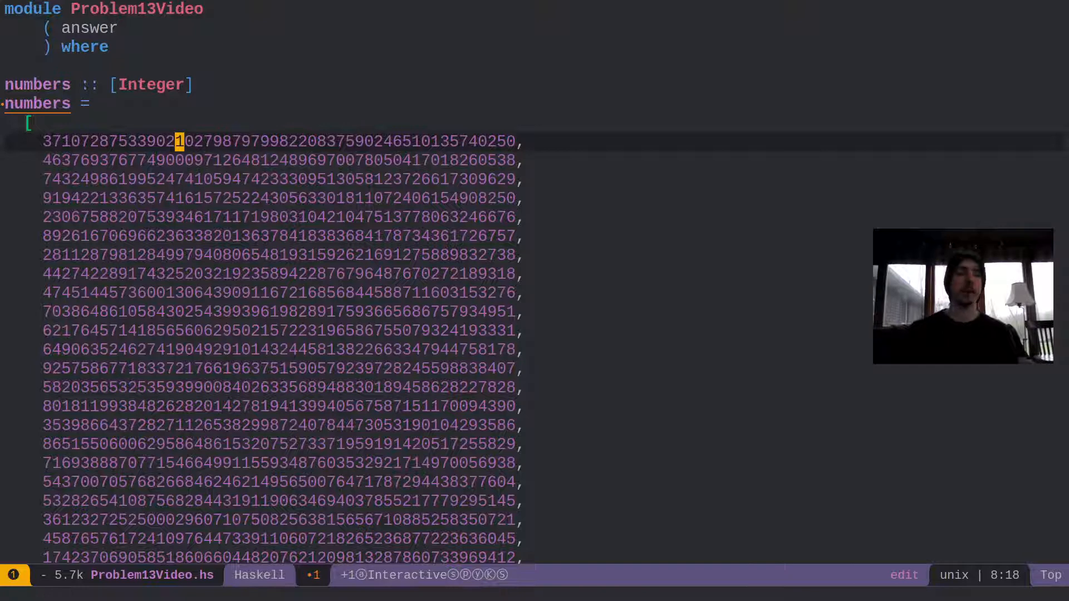
scroll("down", 3)
type("answer =")
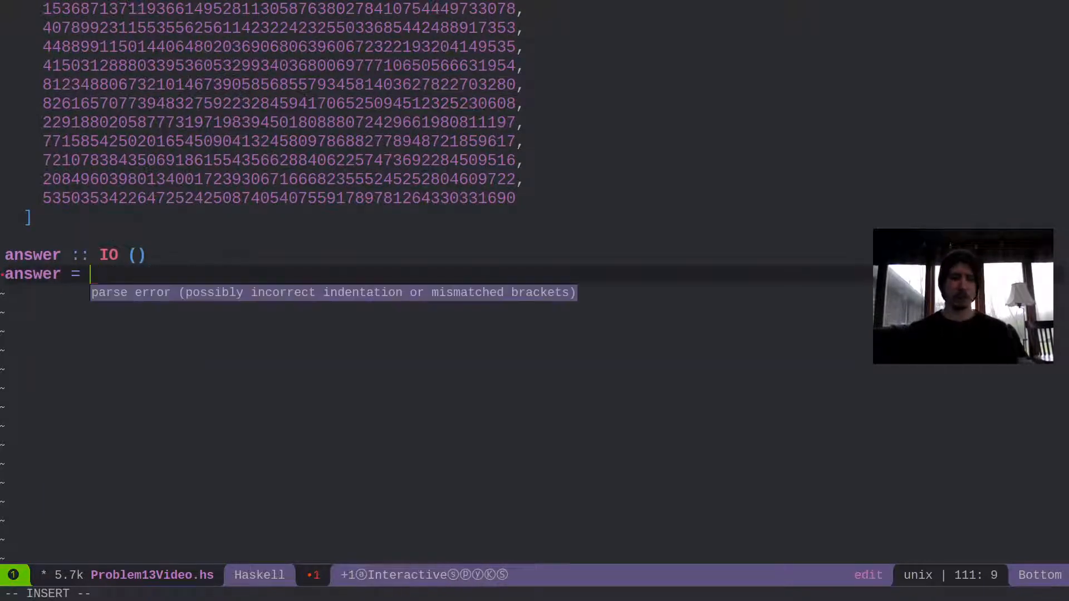
Rewrite answer as putStrLn $ take 10 $ show $ sum numbers
type("sume numbers")
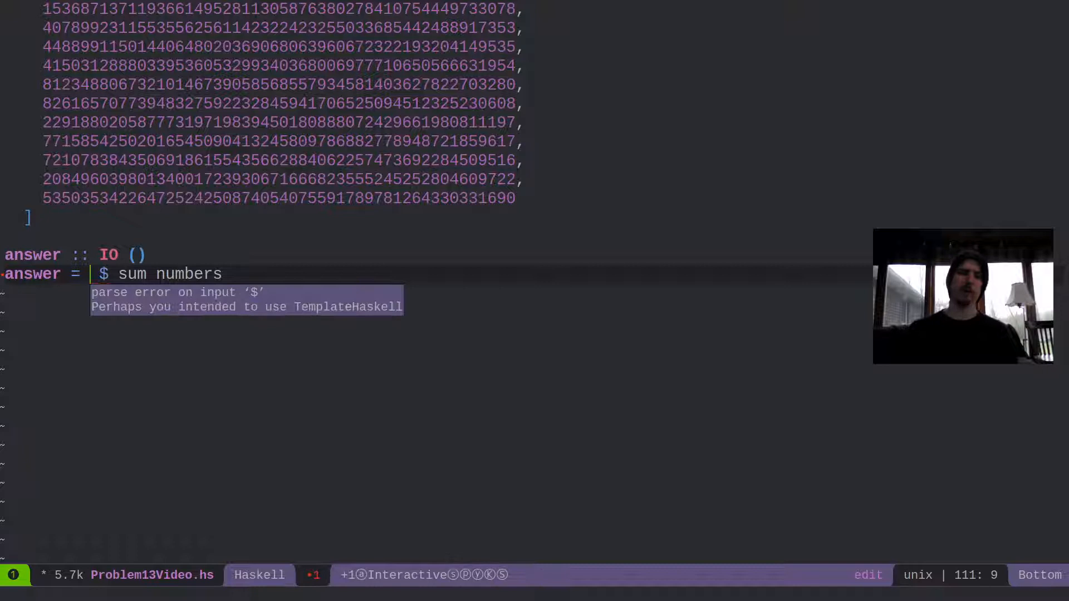
type("show")
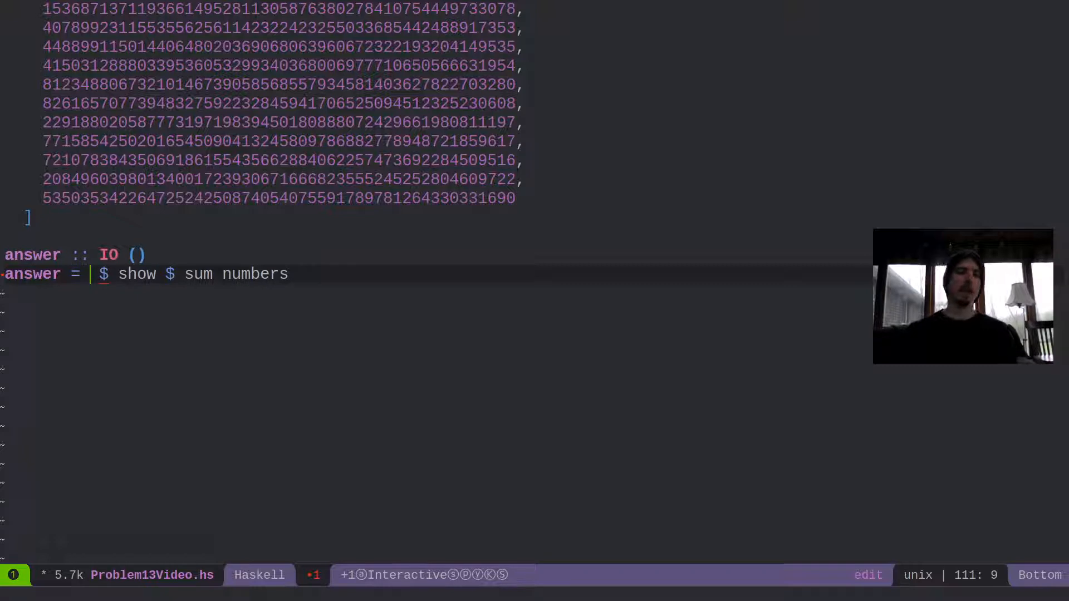
type("take 10 $")
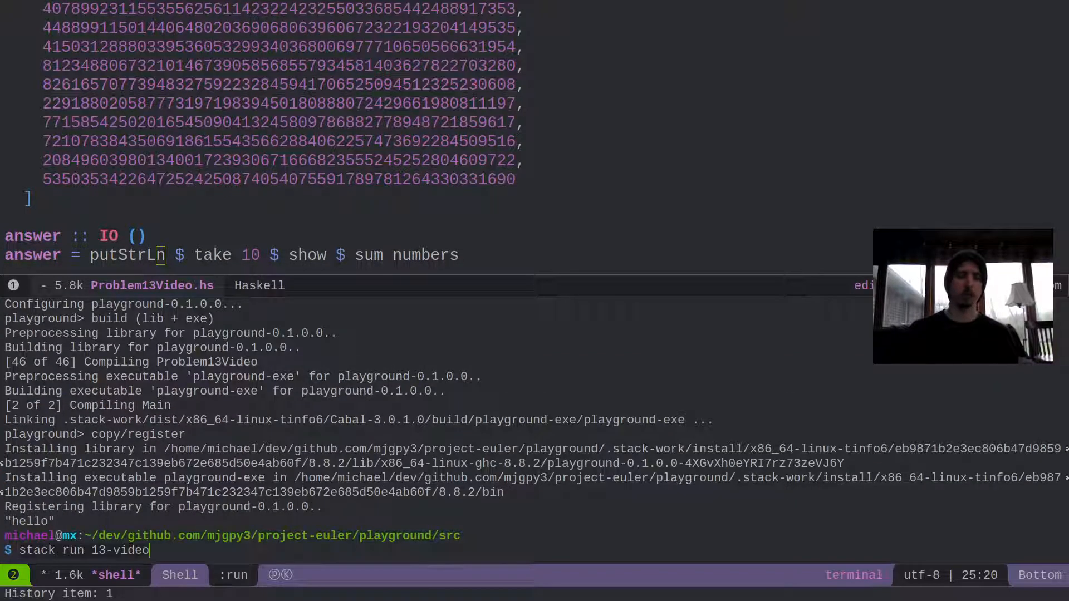
Run 'stack run 13-video' in the shell, then return to the end of Problem13Video.hs
key("Return")
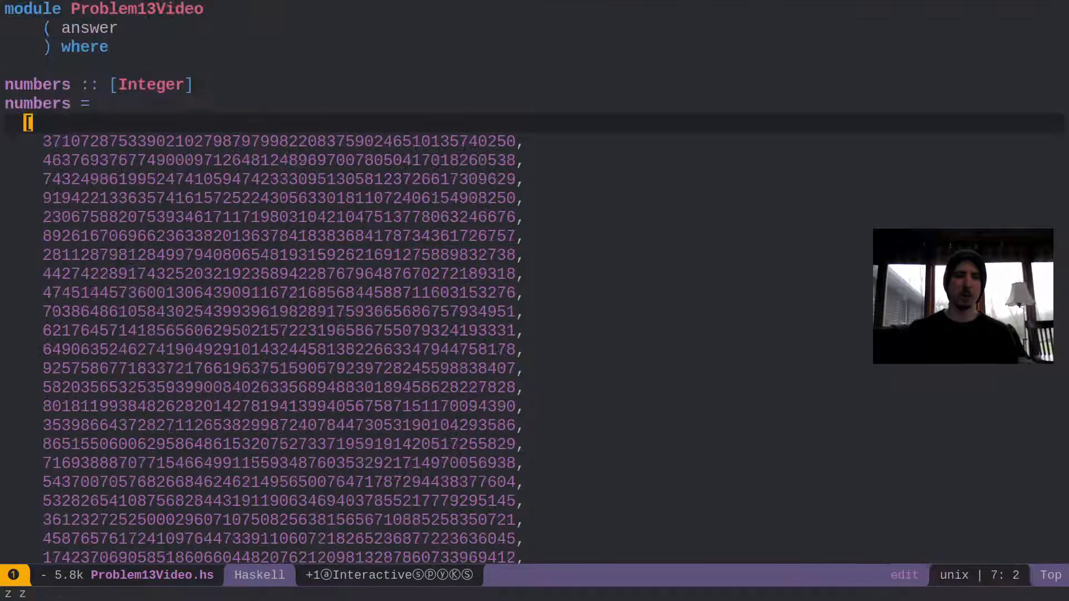
key("G")
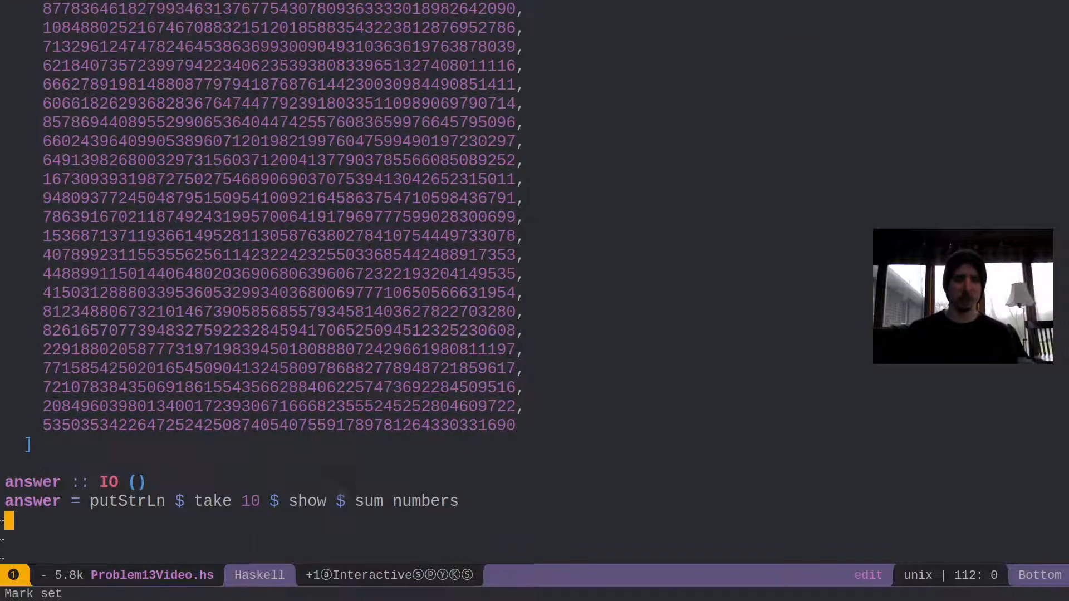